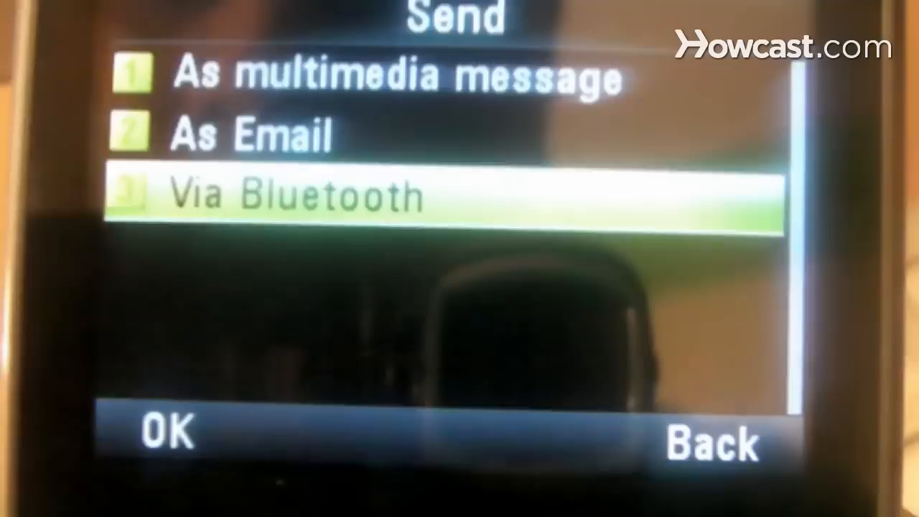
Step: Choose Via Bluetooth as the sending method for the phone message
left_click(165, 430)
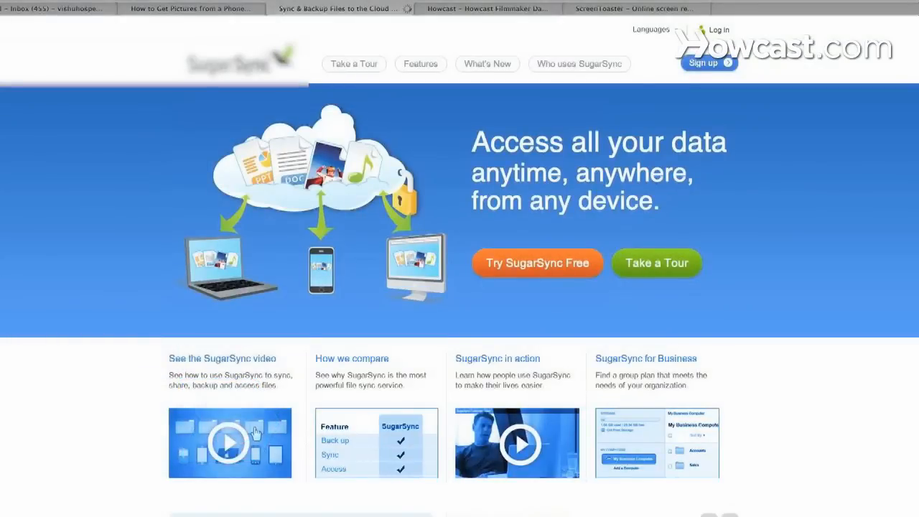
Step: Scroll the SugarSync homepage down to the feature descriptions ending at File Versioning
scroll("down", 3)
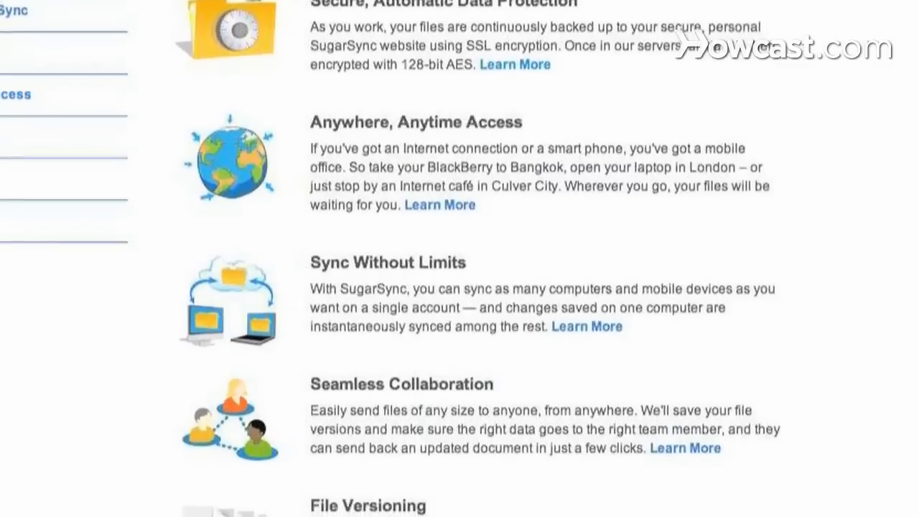
scroll("down", 3)
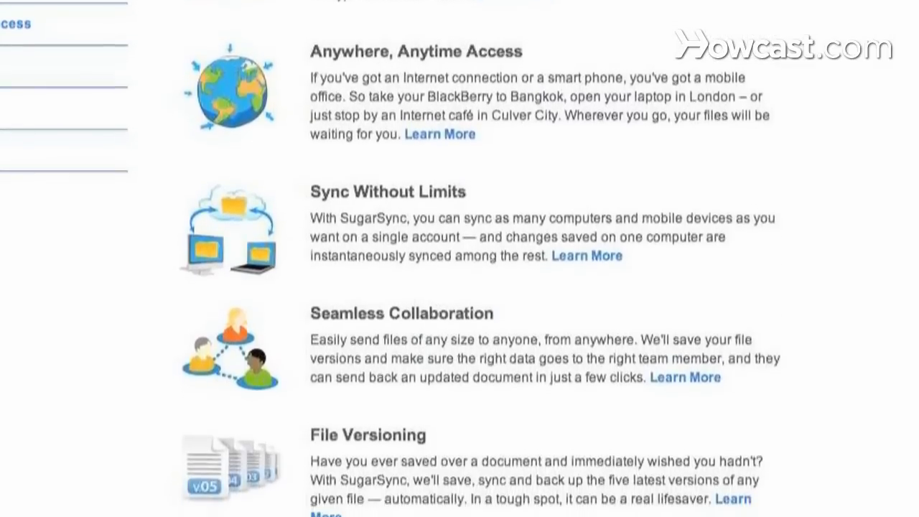
scroll("down", 3)
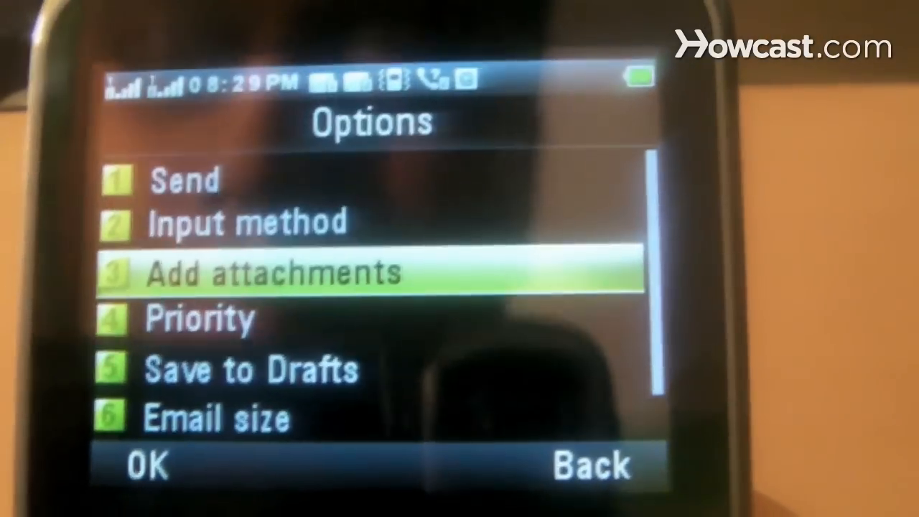
Step: Choose Add attachments in the message Options menu
left_click(144, 466)
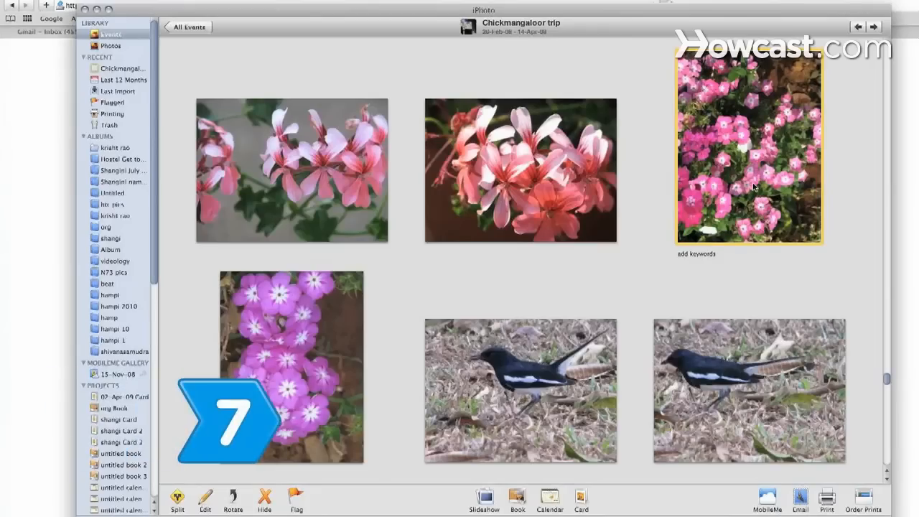
Step: View the pink flowers photo full size and bring up its Print dialog
double_click(750, 147)
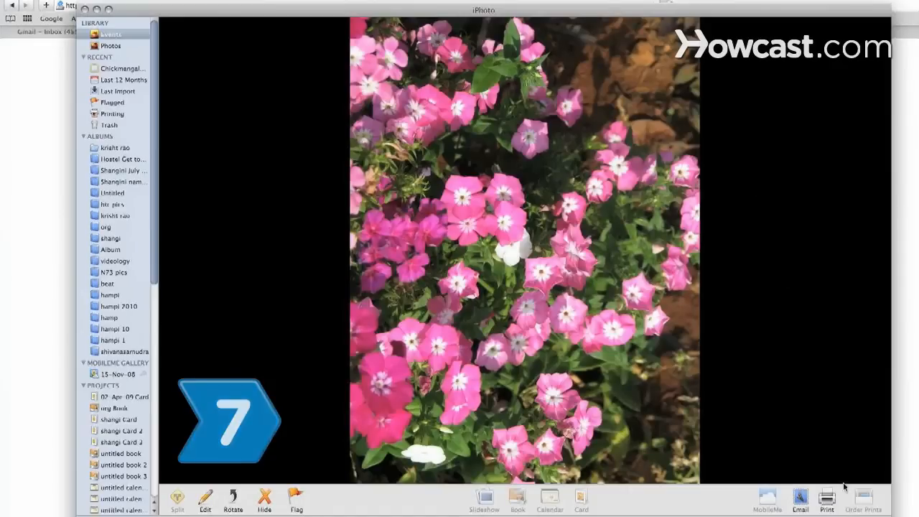
left_click(827, 499)
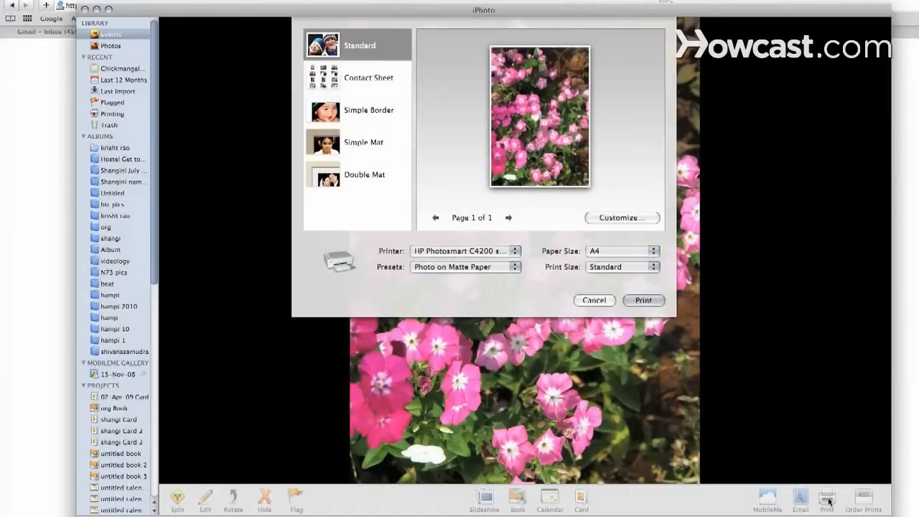